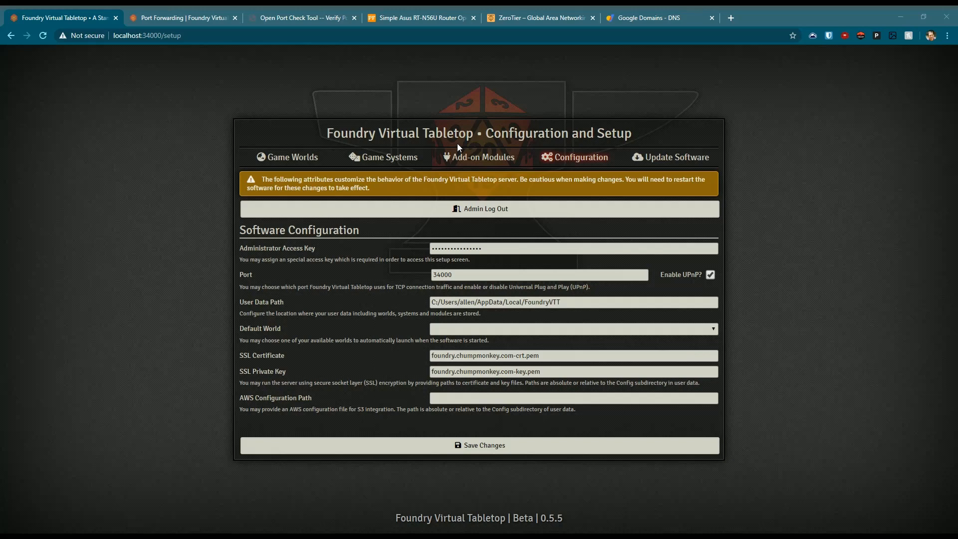
mouse_move(501, 143)
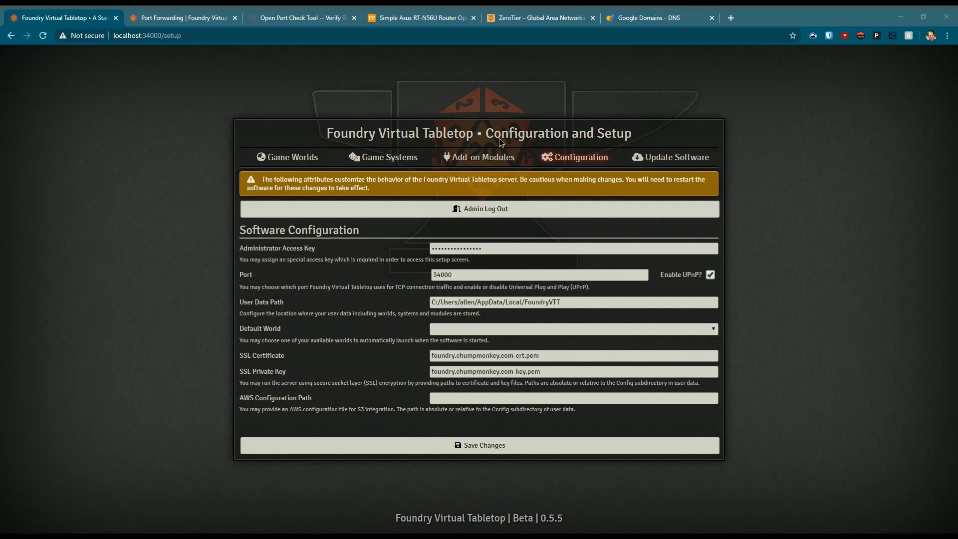
mouse_move(309, 98)
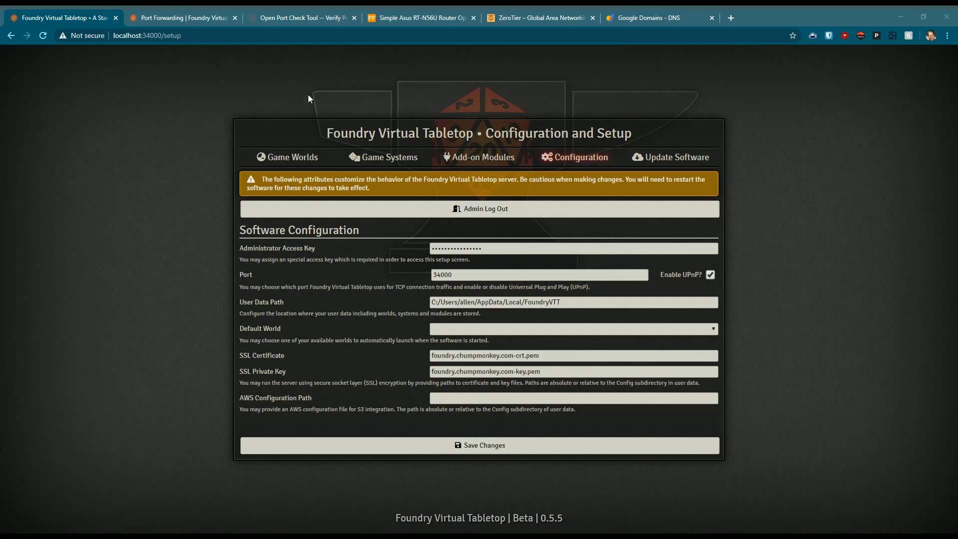
mouse_move(230, 94)
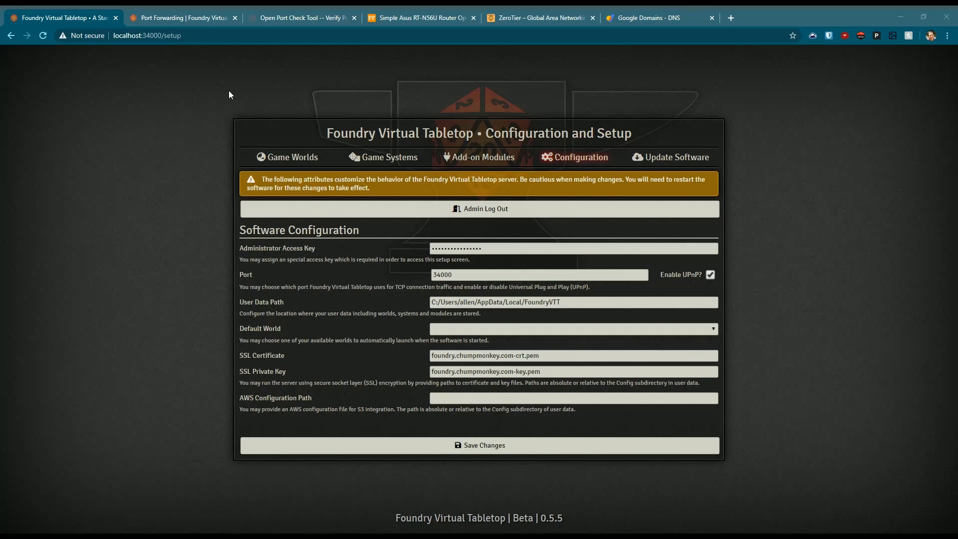
mouse_move(235, 88)
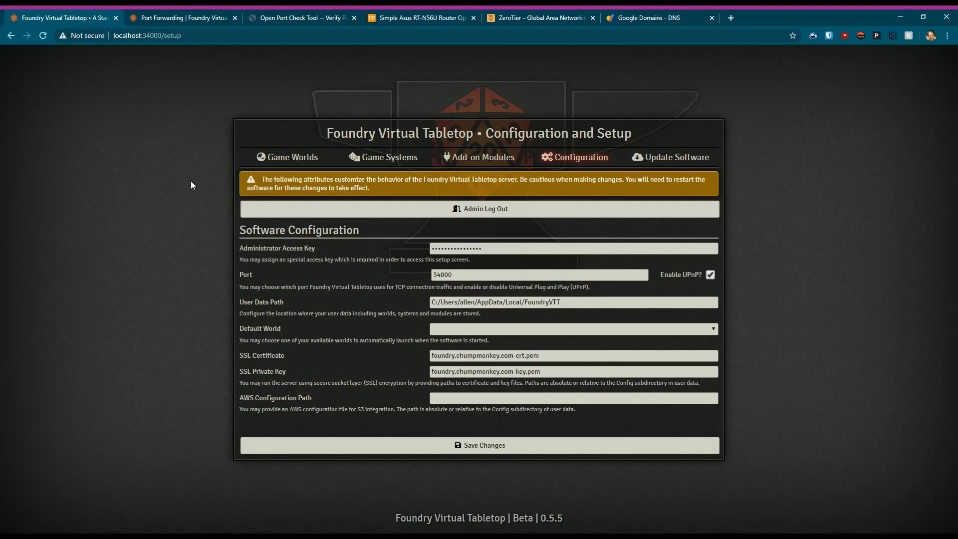
mouse_move(162, 207)
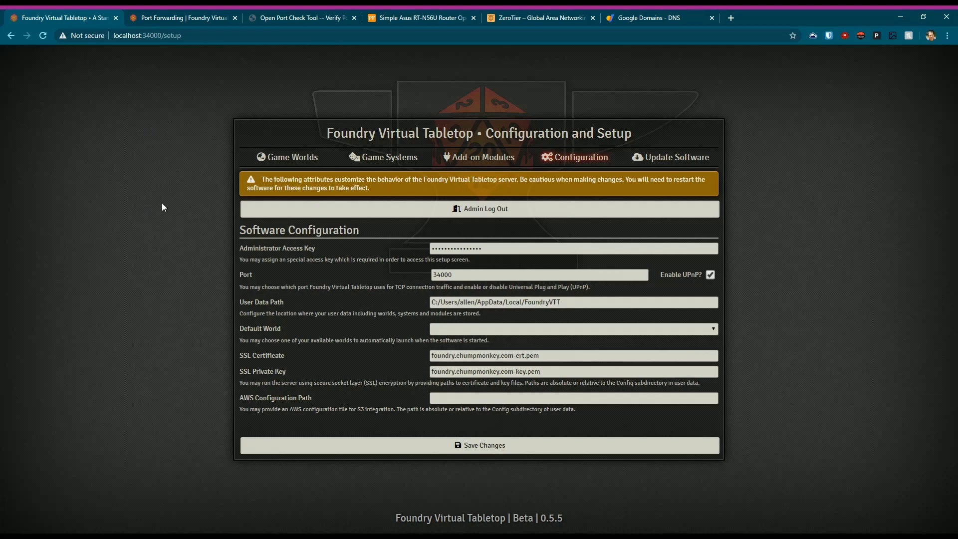
mouse_move(137, 194)
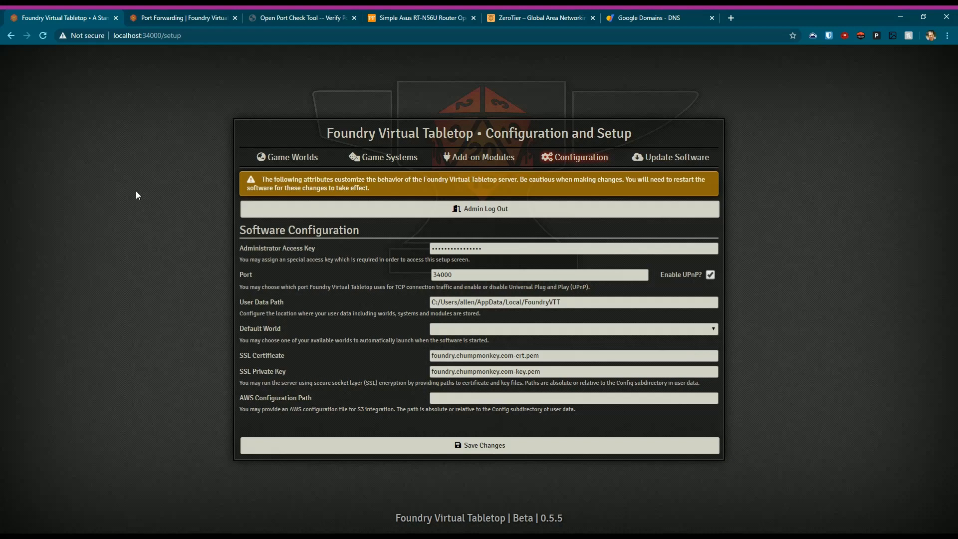
mouse_move(134, 186)
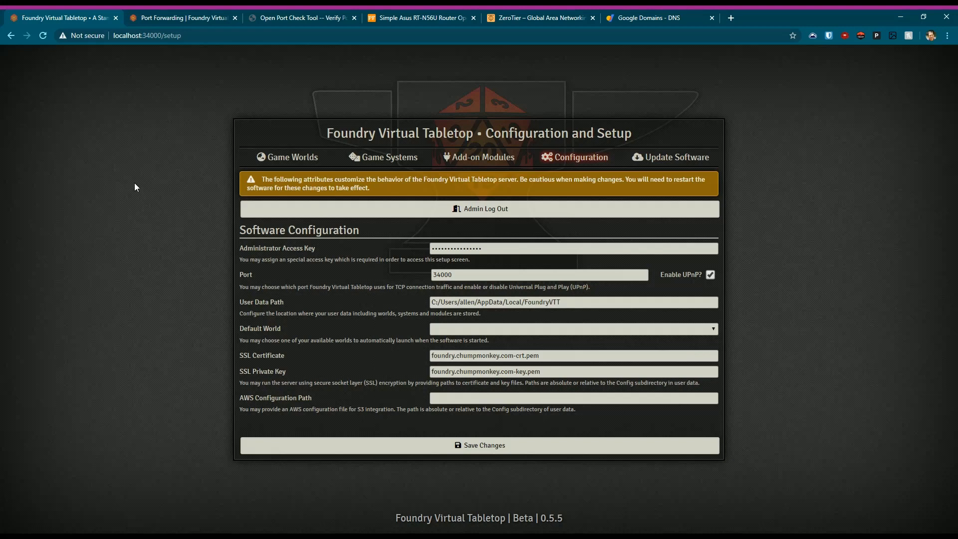
mouse_move(176, 69)
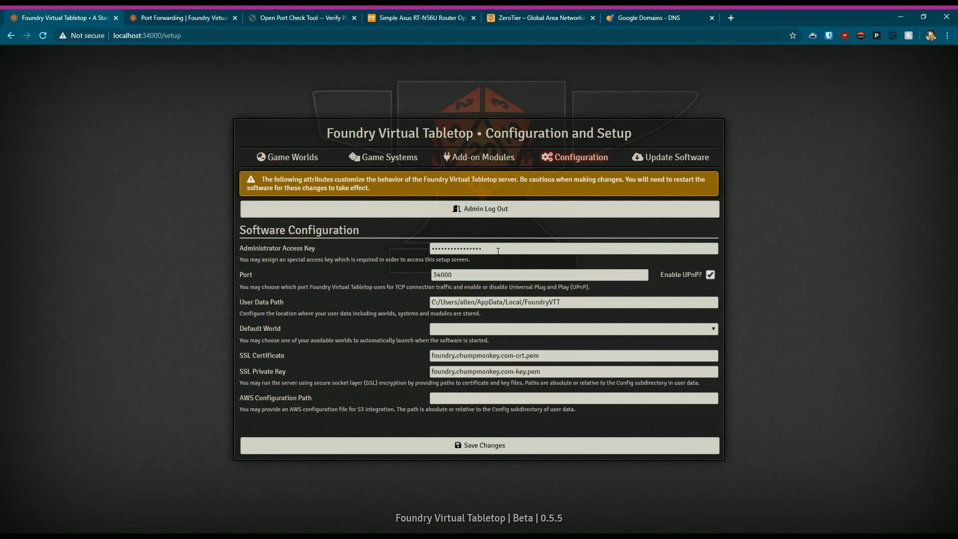
- Bring up Foundry's Port Forwarding knowledge-base article and read what port forwarding is
left_click(538, 275)
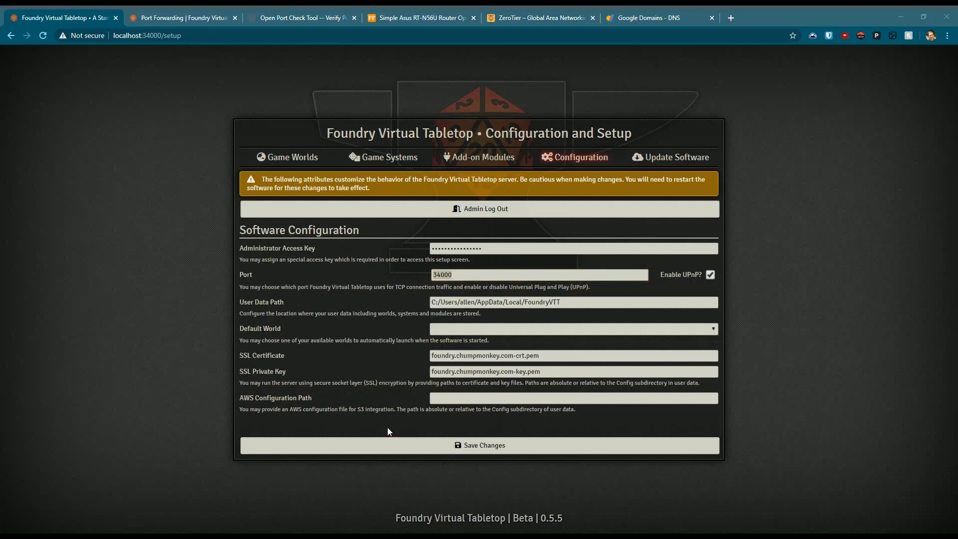
mouse_move(326, 376)
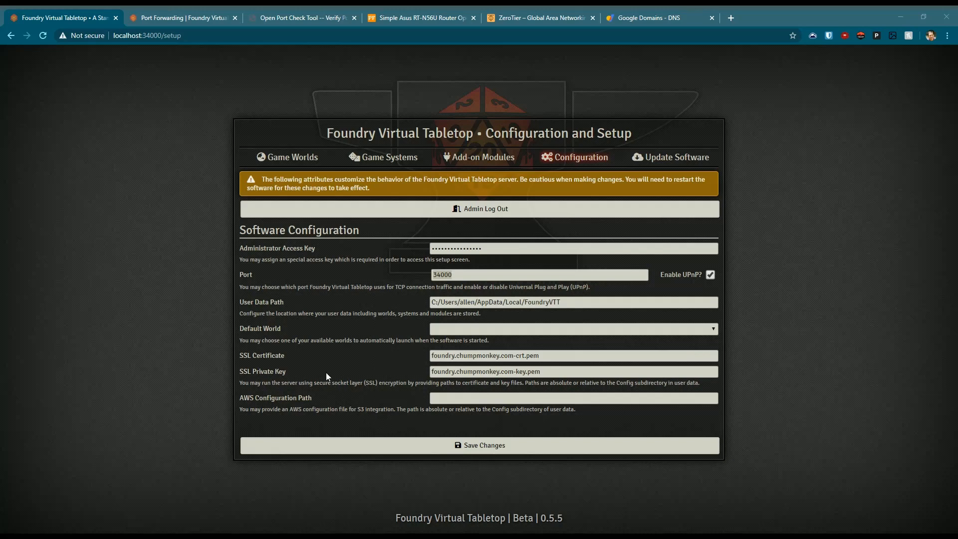
mouse_move(336, 156)
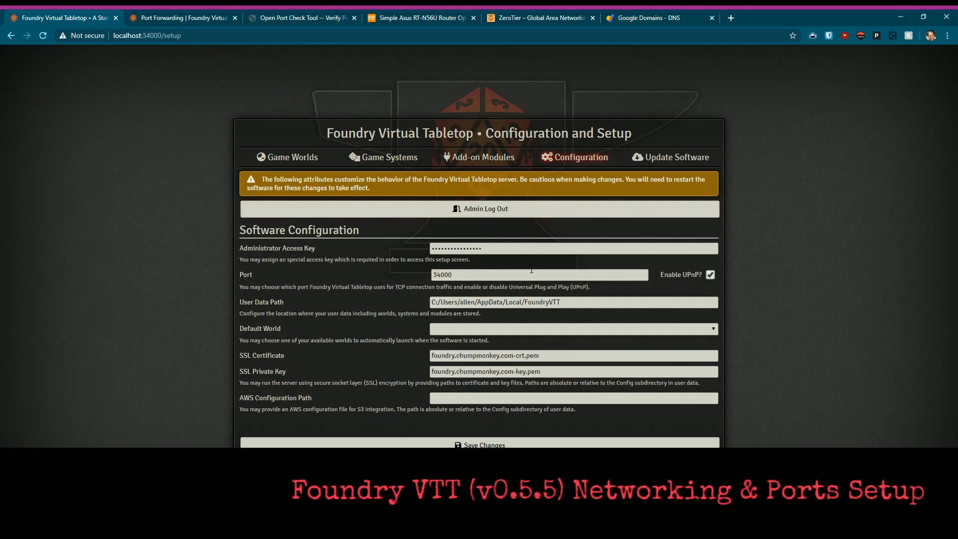
mouse_move(527, 289)
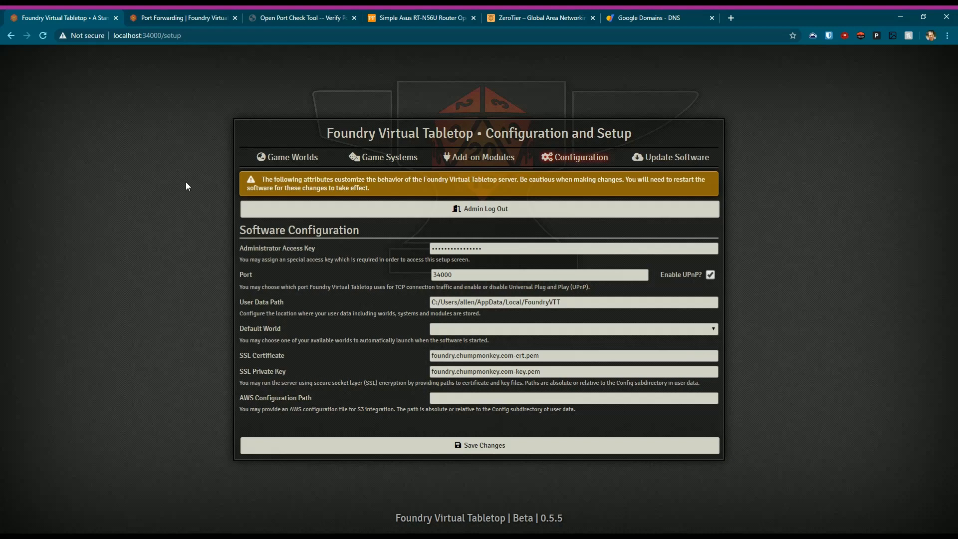
mouse_move(168, 171)
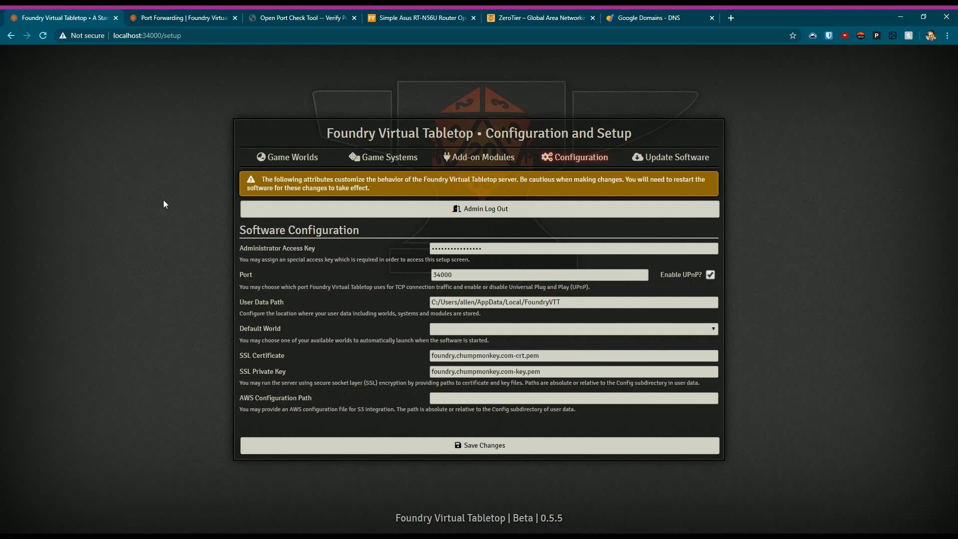
mouse_move(167, 118)
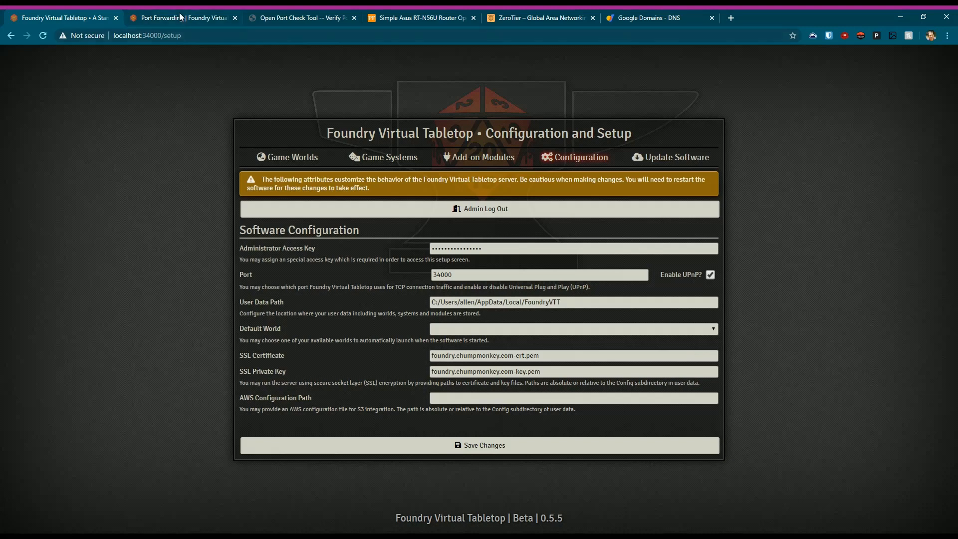
left_click(181, 18)
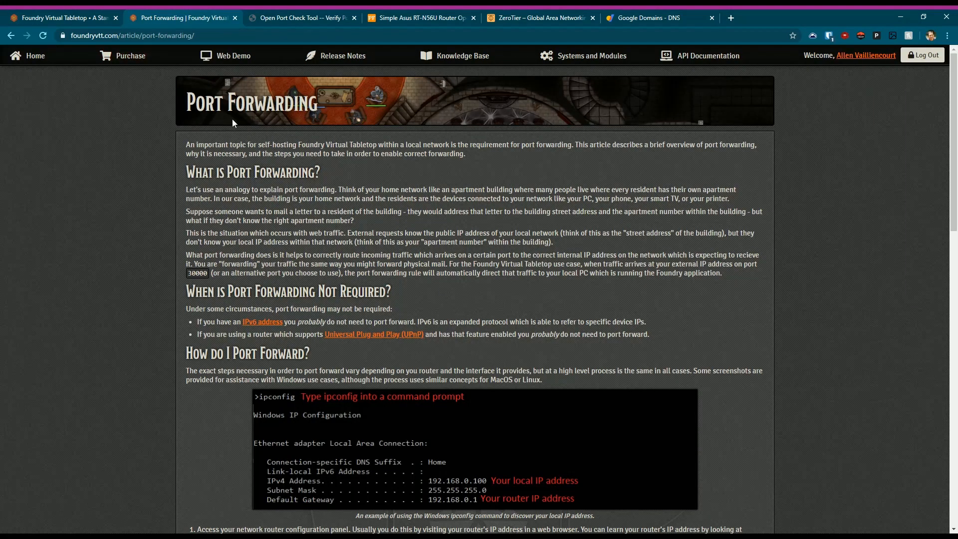
mouse_move(374, 177)
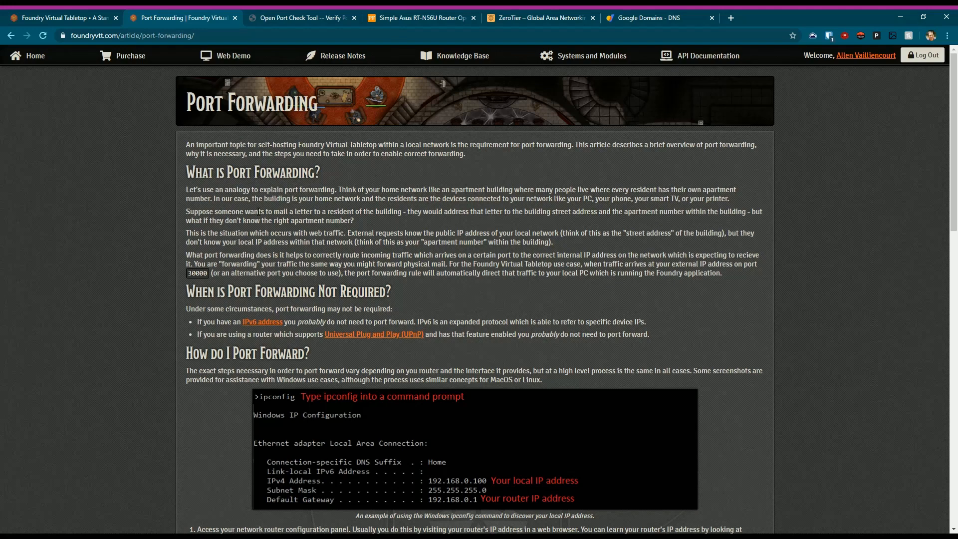
scroll("down", 3)
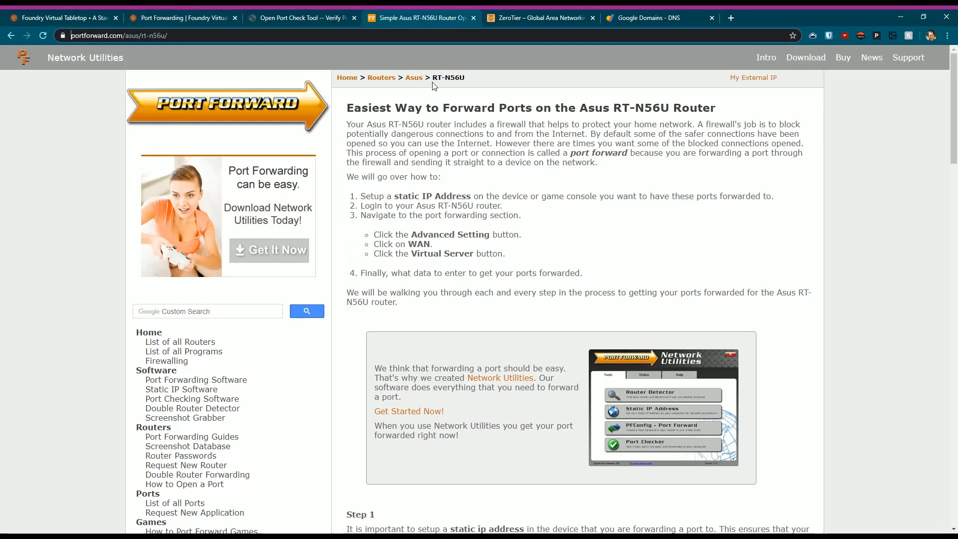
mouse_move(517, 325)
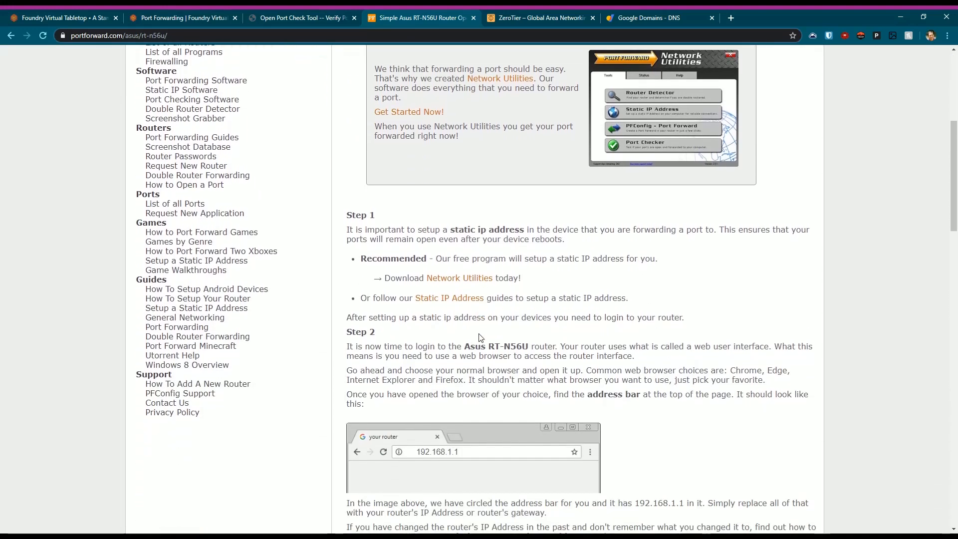
- Read through the PortForward.com Asus RT-N56U guide's forwarding steps, then return to Foundry's article
scroll("down", 3)
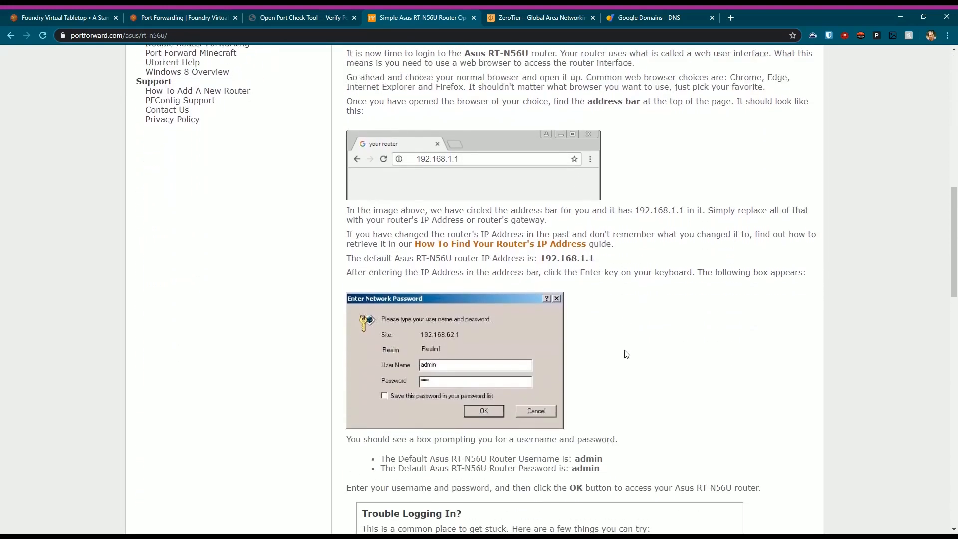
scroll("down", 3)
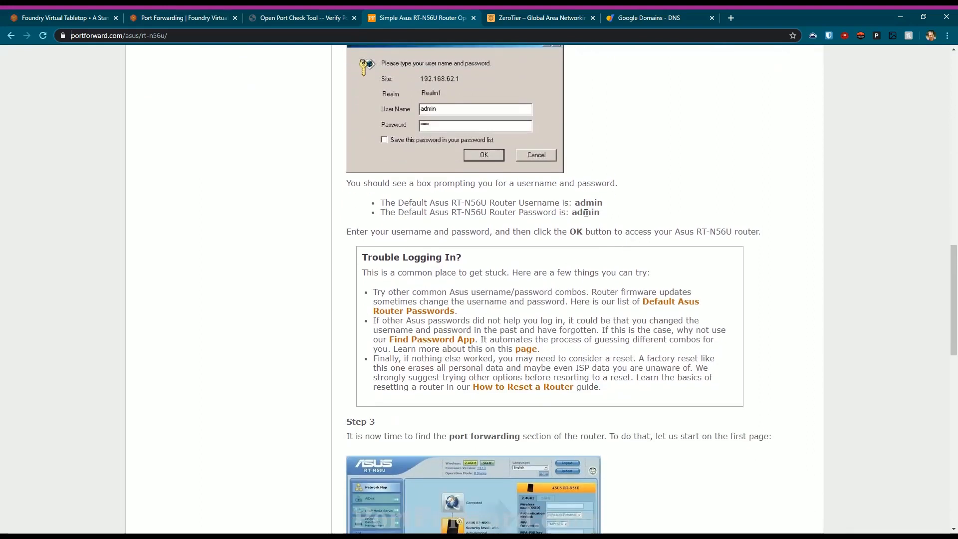
scroll("down", 3)
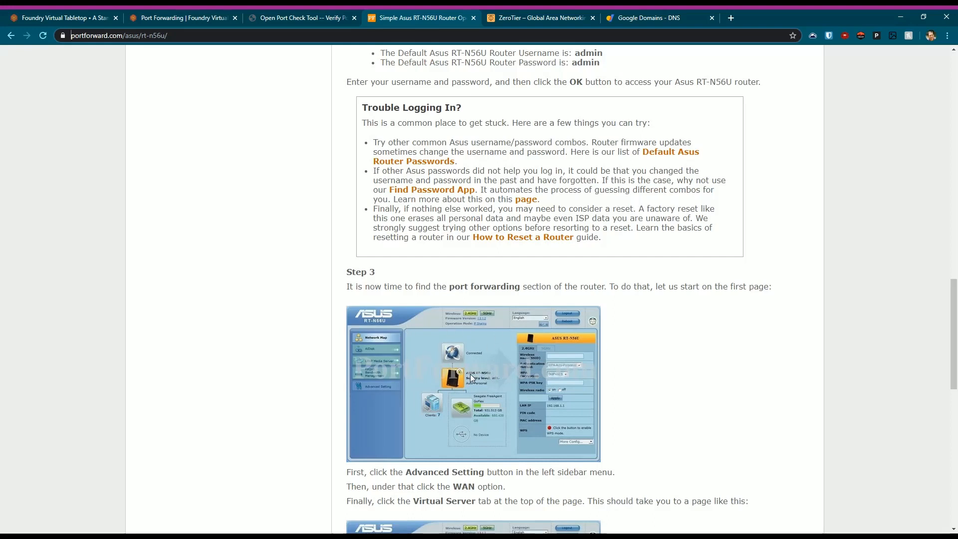
scroll("down", 3)
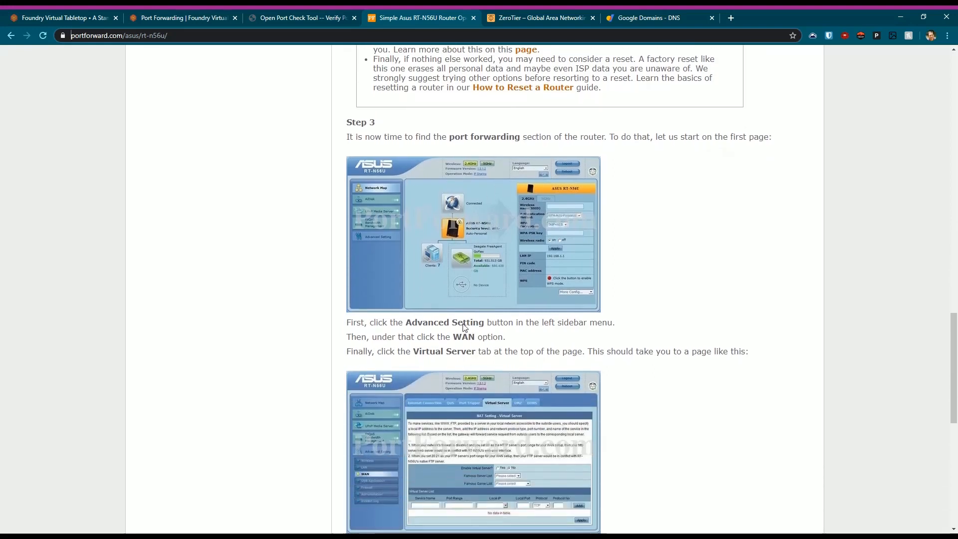
scroll("down", 3)
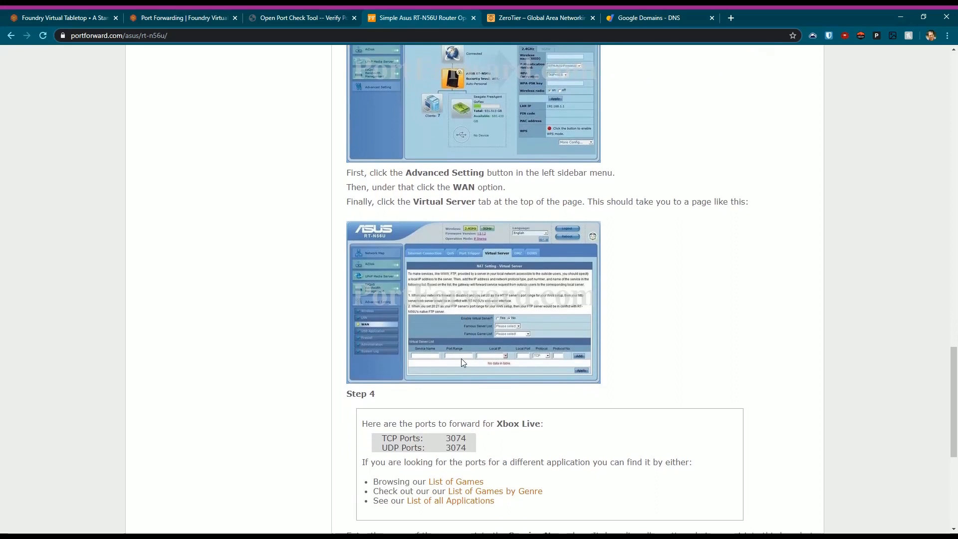
mouse_move(467, 334)
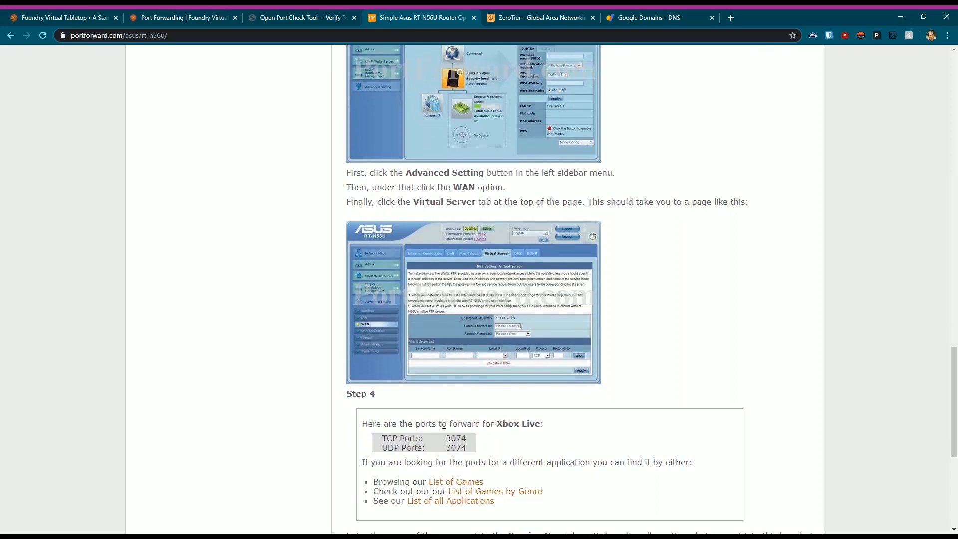
scroll("down", 3)
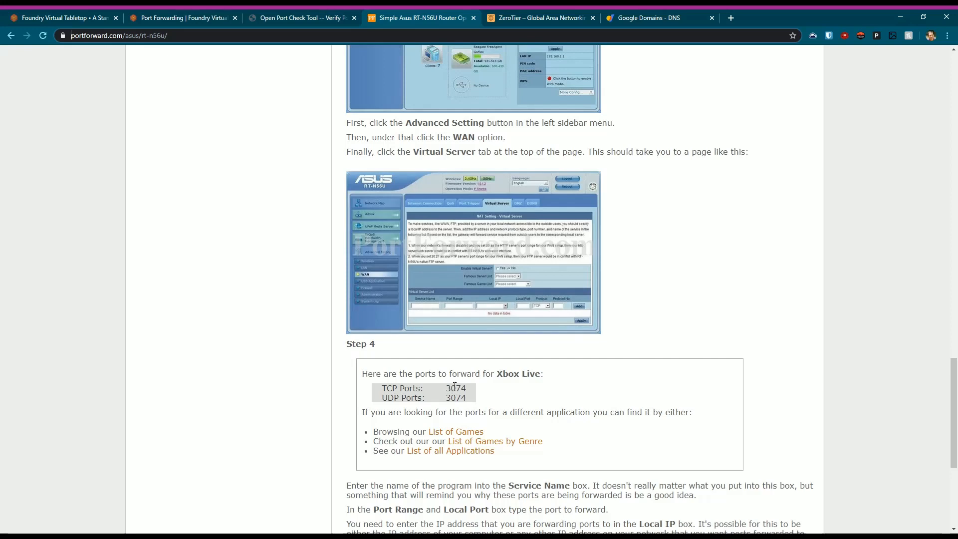
scroll("down", 3)
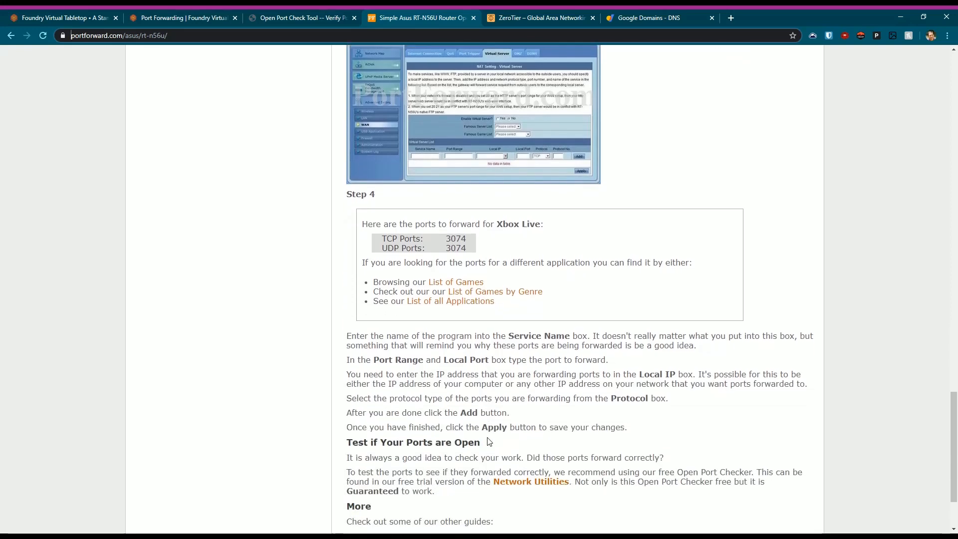
scroll("down", 3)
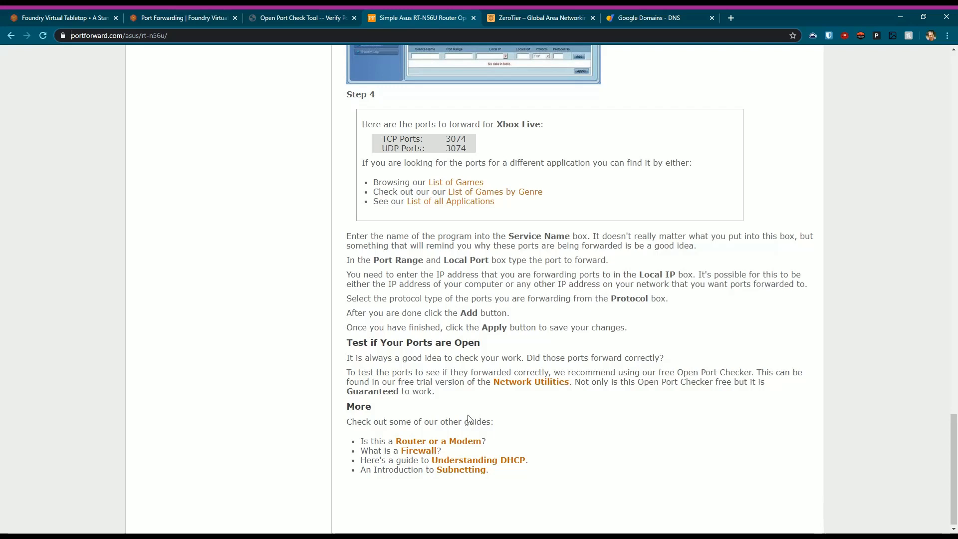
mouse_move(494, 384)
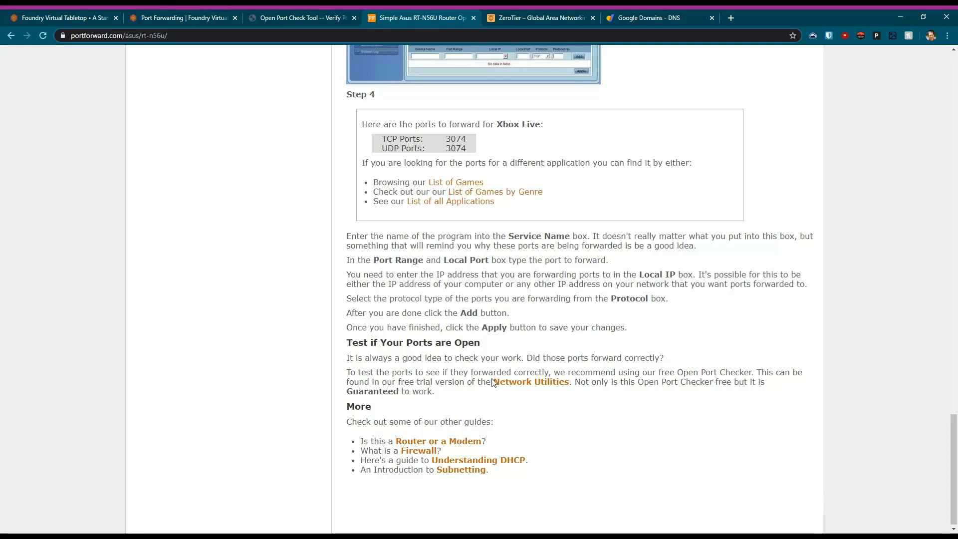
mouse_move(417, 268)
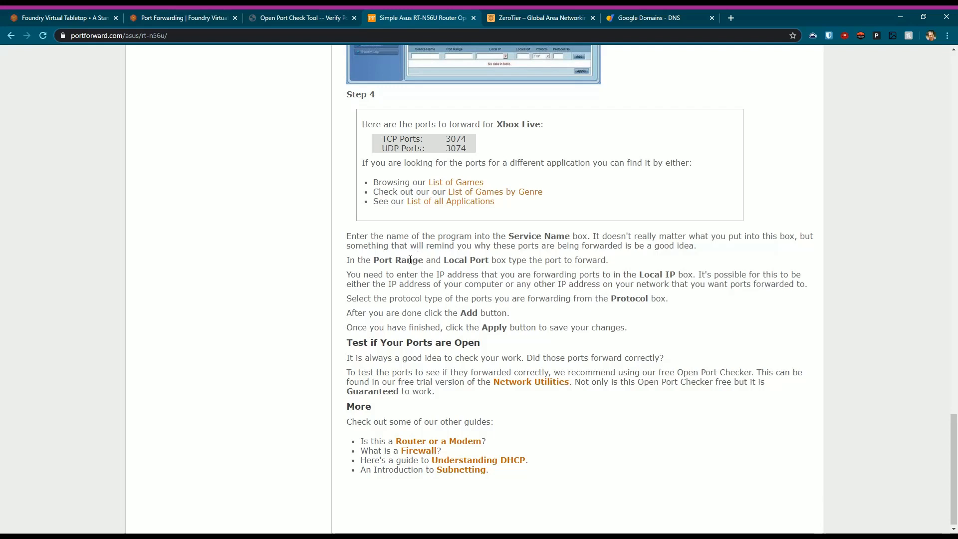
mouse_move(358, 328)
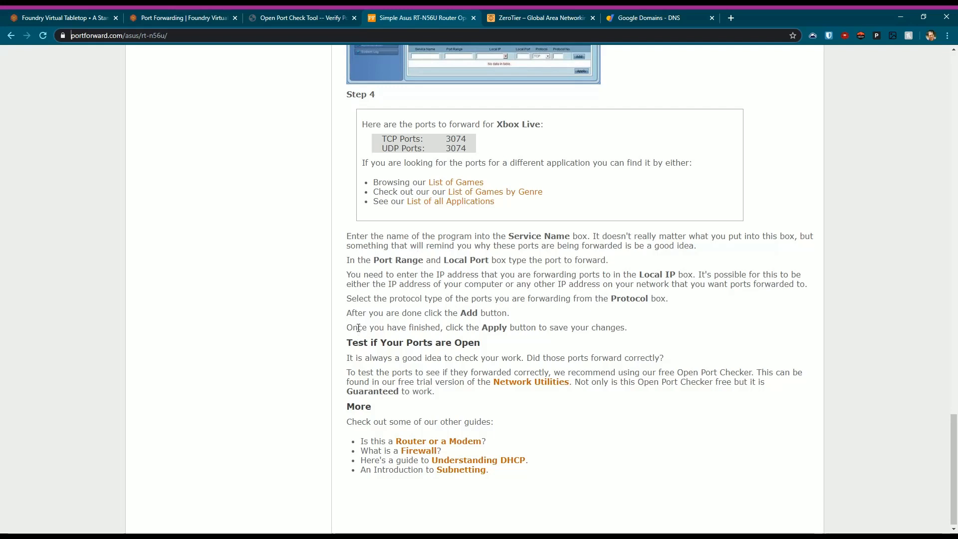
mouse_move(428, 83)
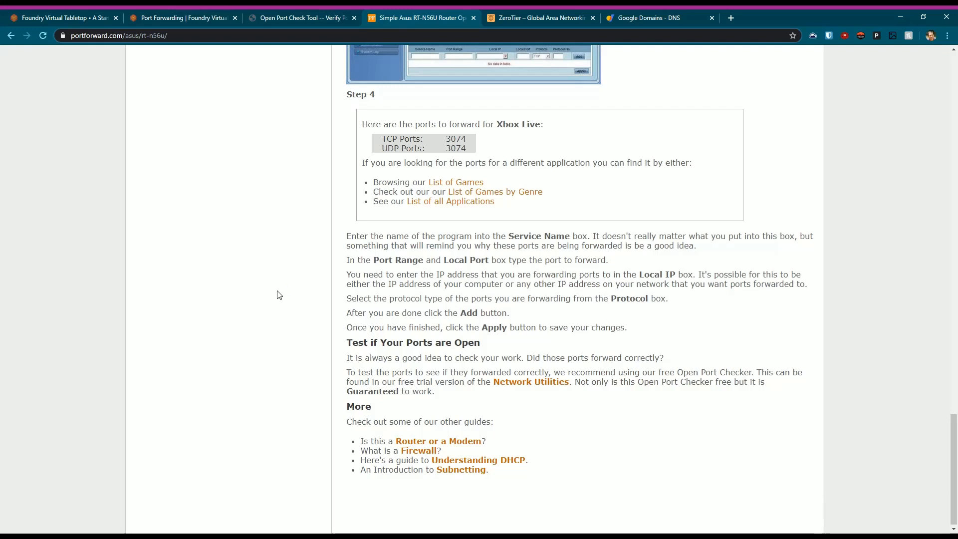
mouse_move(341, 528)
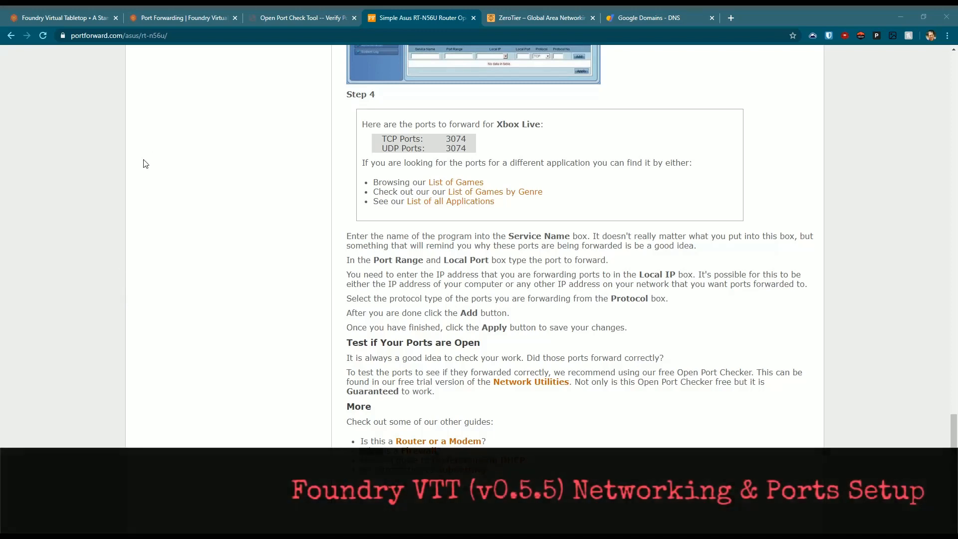
left_click(182, 18)
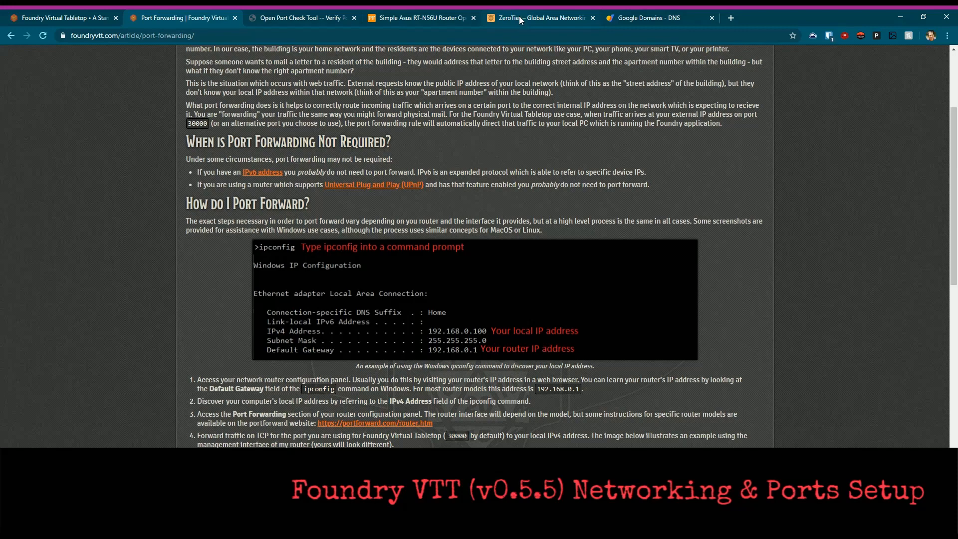
- Show the ZeroTier homepage with its global area networking overview
left_click(538, 17)
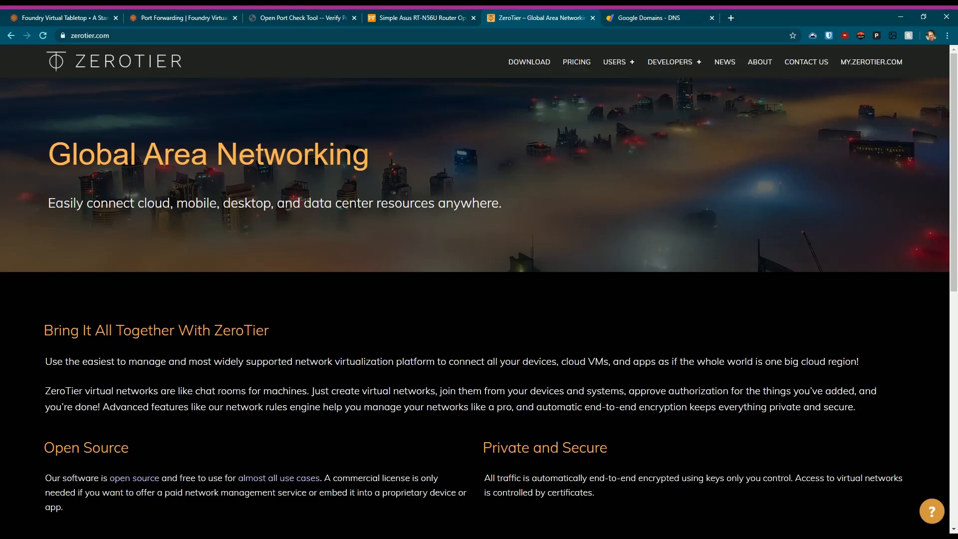
mouse_move(420, 211)
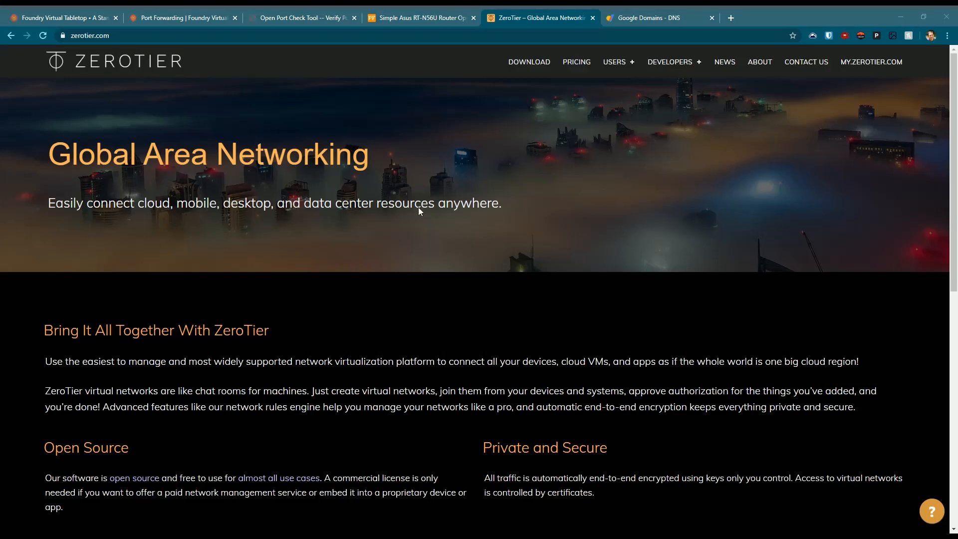
mouse_move(470, 163)
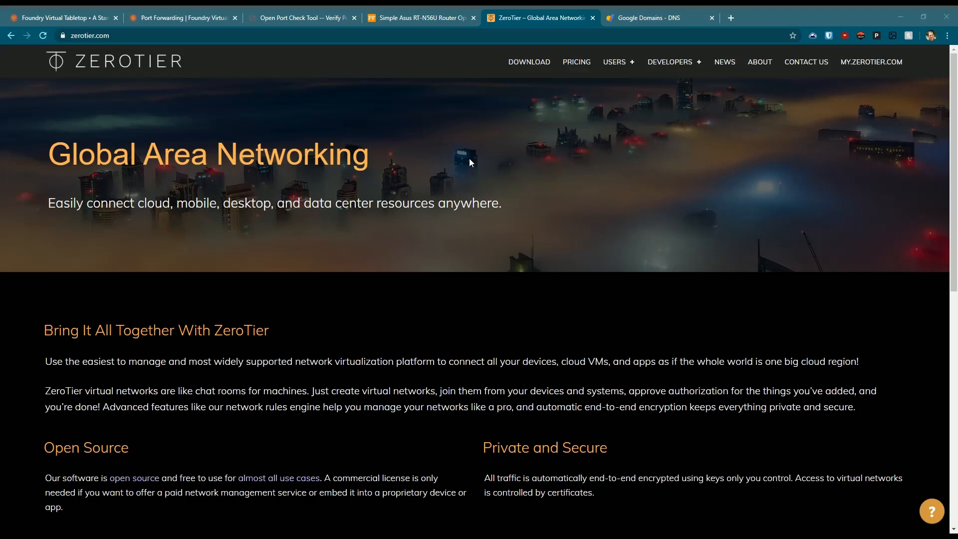
- Return to Foundry's article at the 'How do I Port Forward?' steps with the IPv6 and UPnP notes
left_click(181, 17)
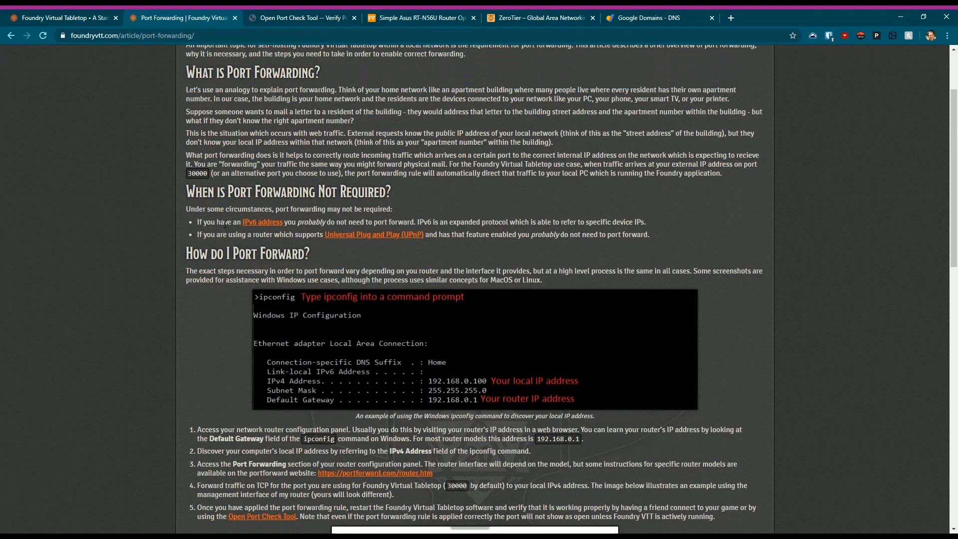
mouse_move(263, 226)
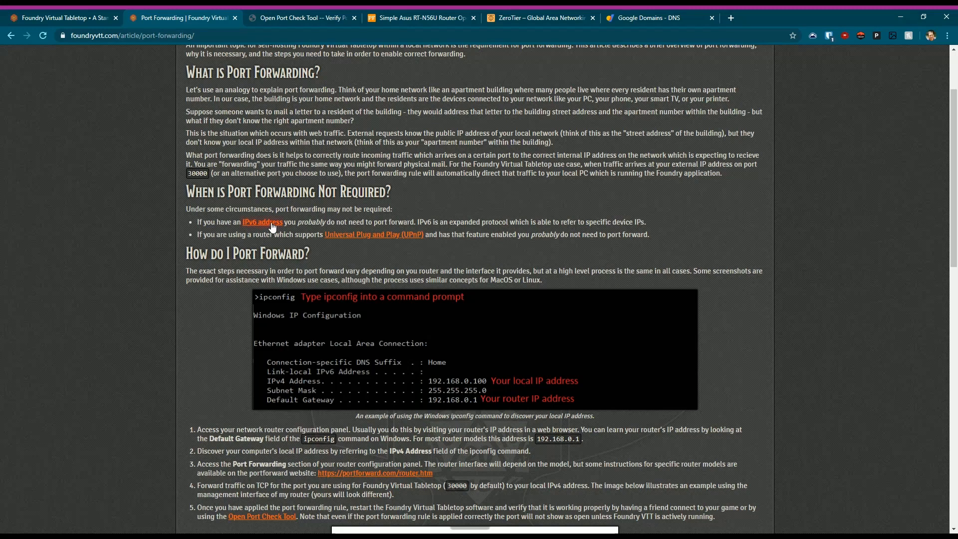
mouse_move(366, 220)
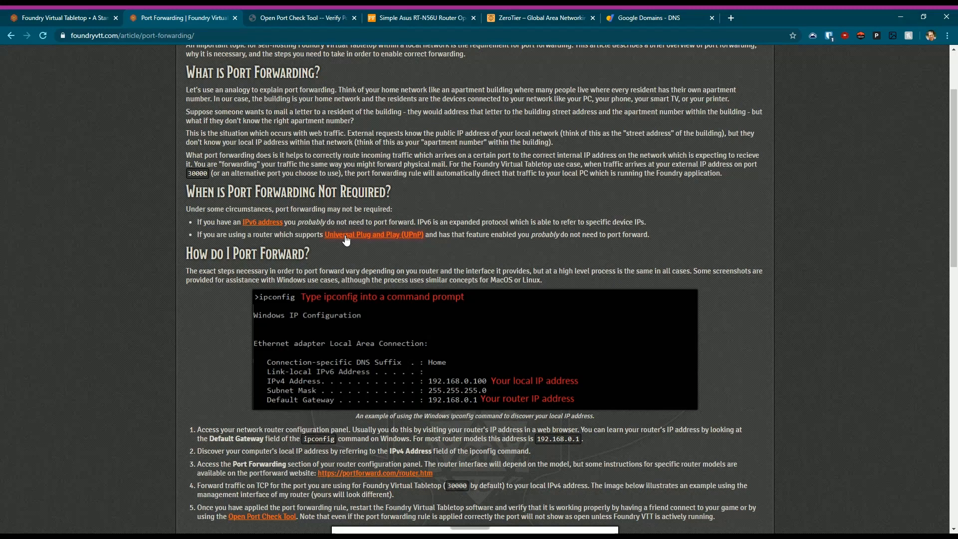
mouse_move(265, 49)
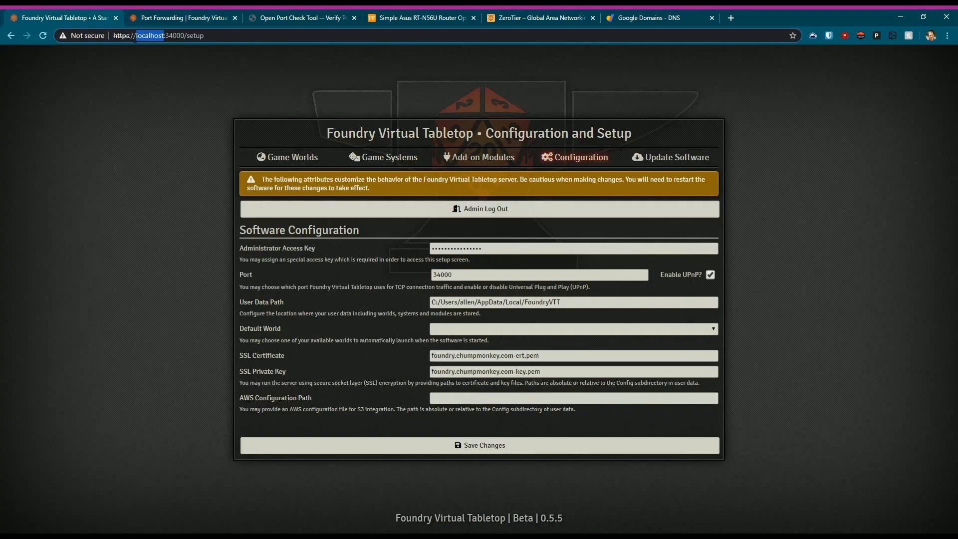
mouse_move(148, 44)
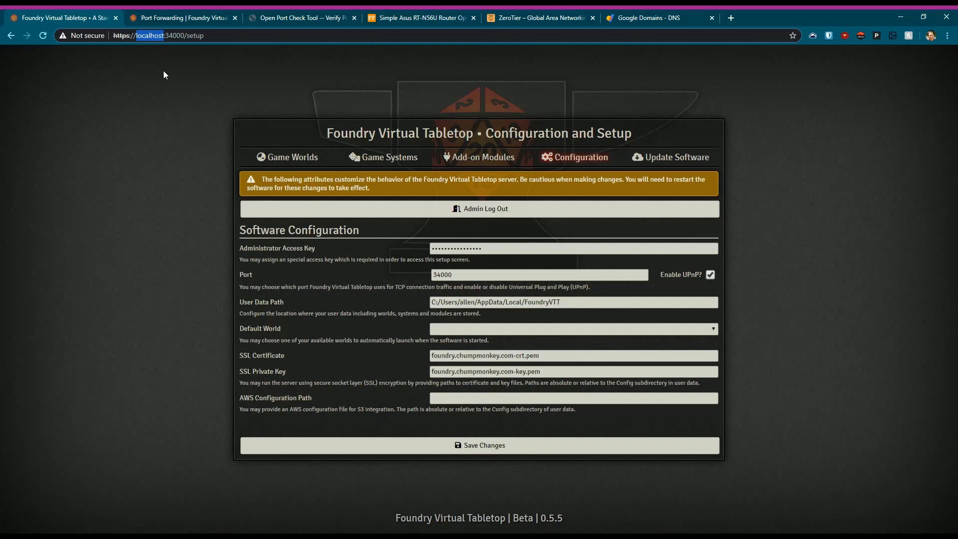
mouse_move(160, 89)
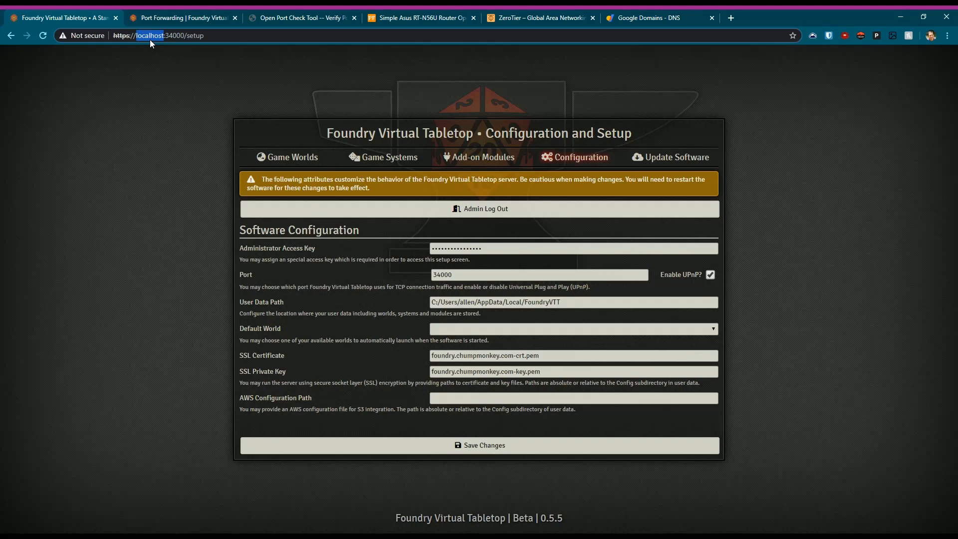
mouse_move(250, 72)
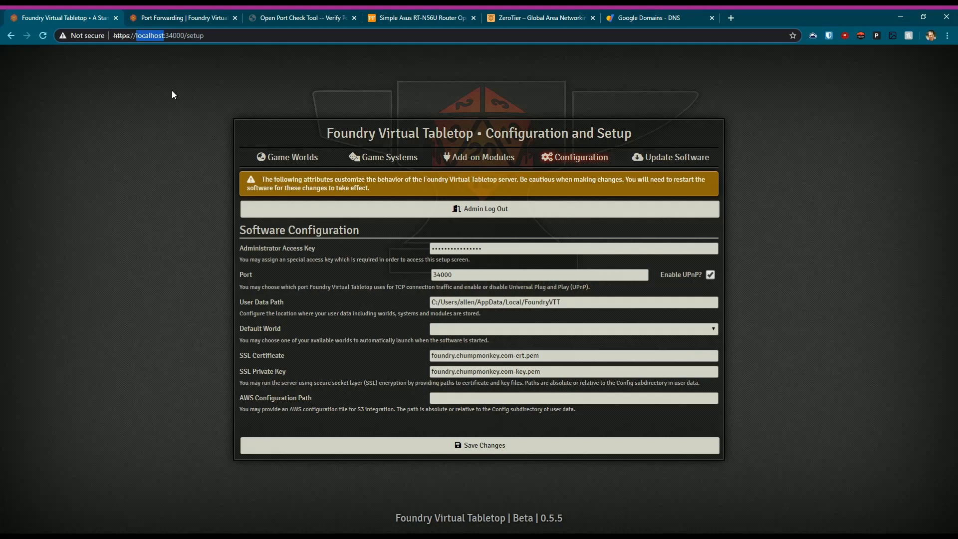
mouse_move(176, 81)
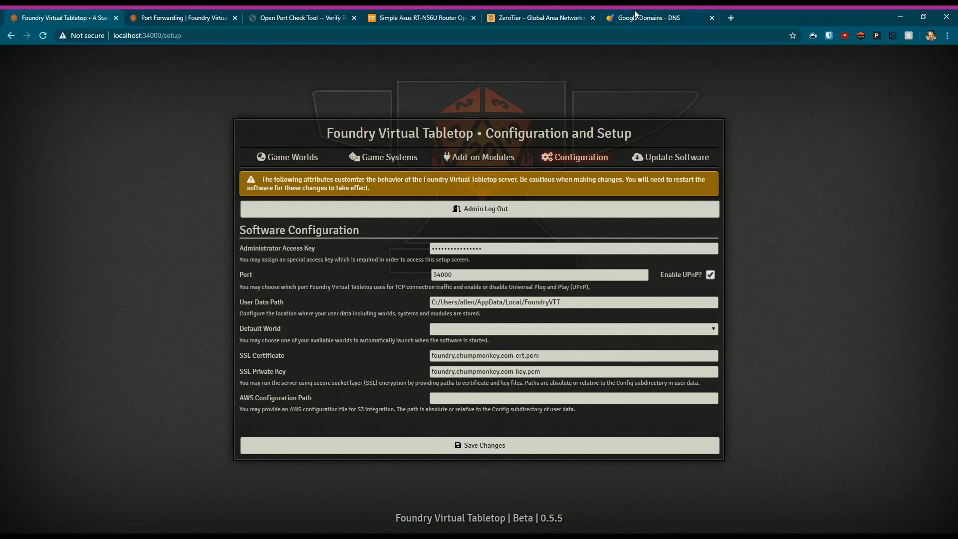
- Draft a custom A record named foundry in Google Domains DNS, leaving its IPv4 address empty
left_click(657, 17)
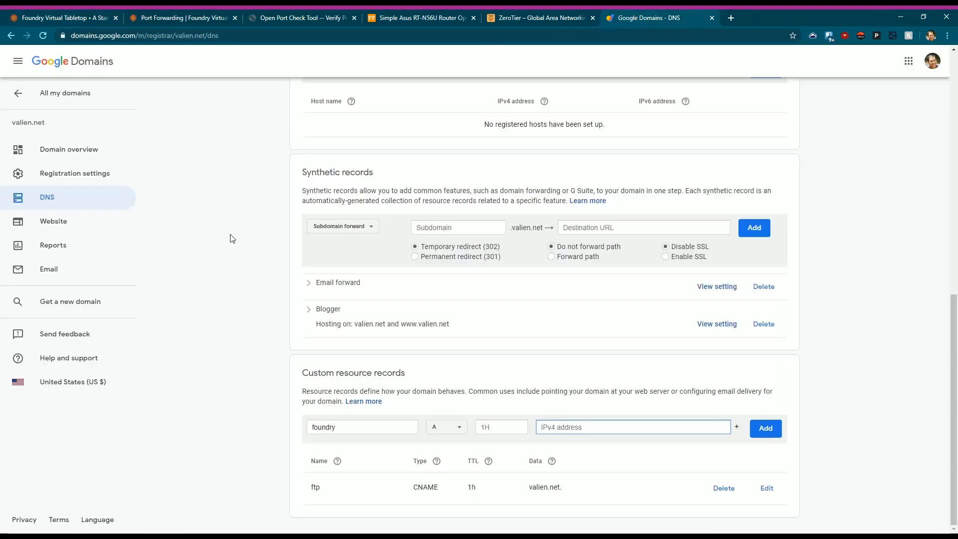
mouse_move(270, 242)
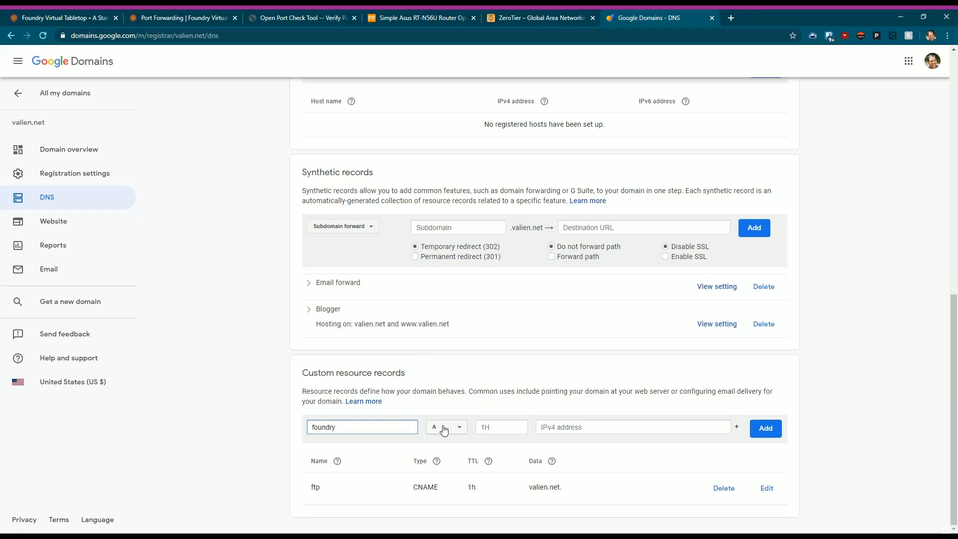
left_click(445, 427)
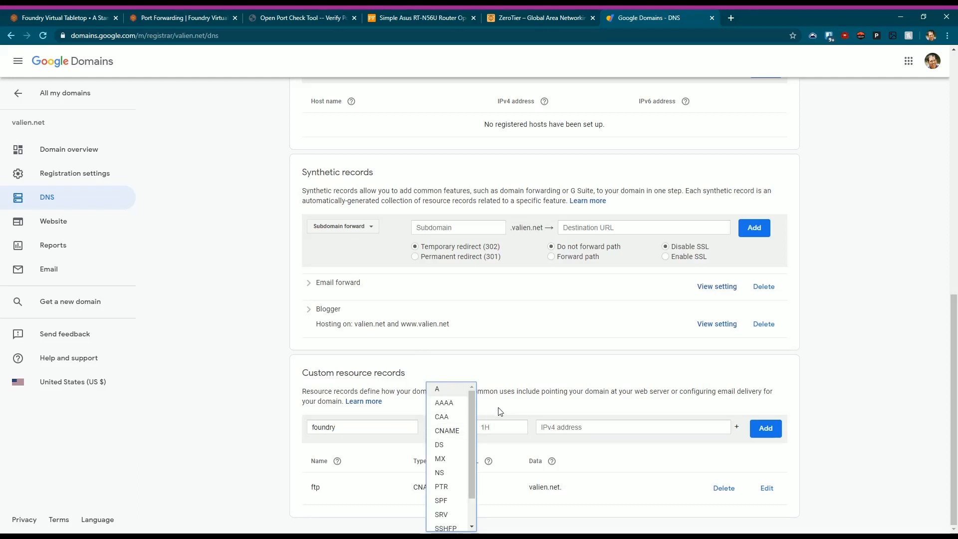
left_click(437, 389)
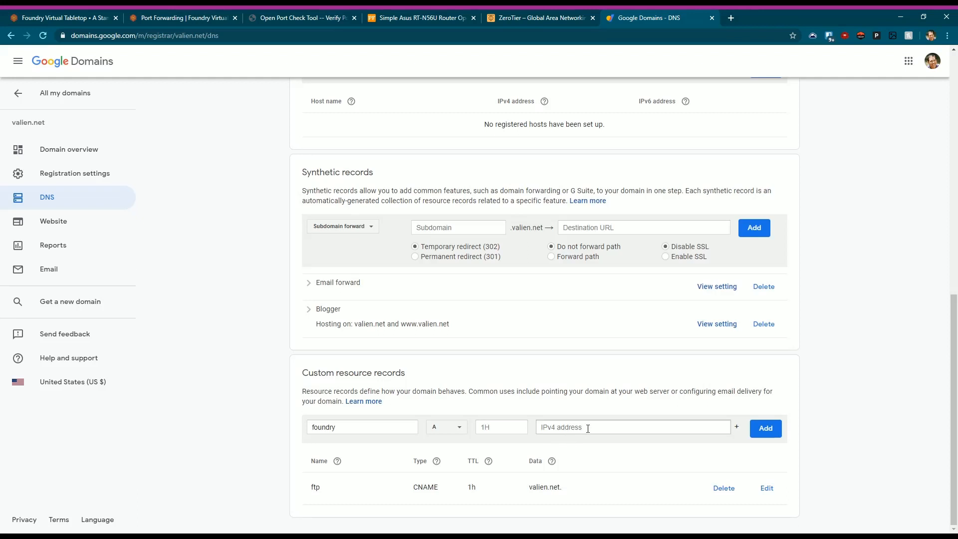
left_click(633, 426)
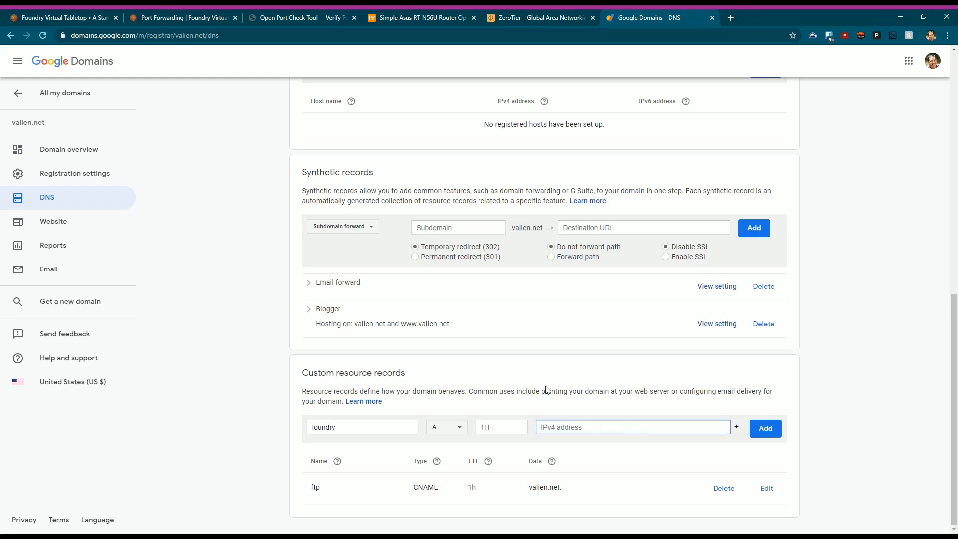
left_click(633, 426)
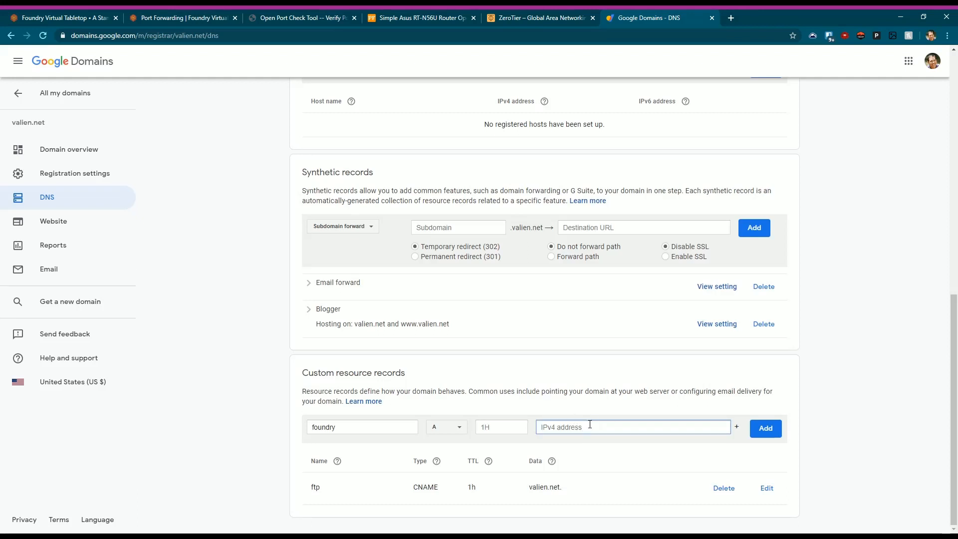
mouse_move(274, 299)
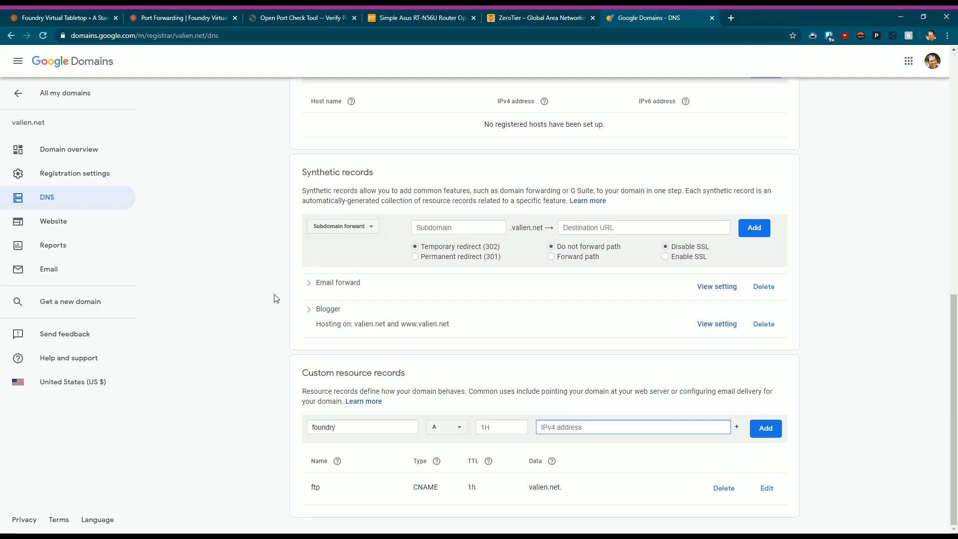
left_click(633, 426)
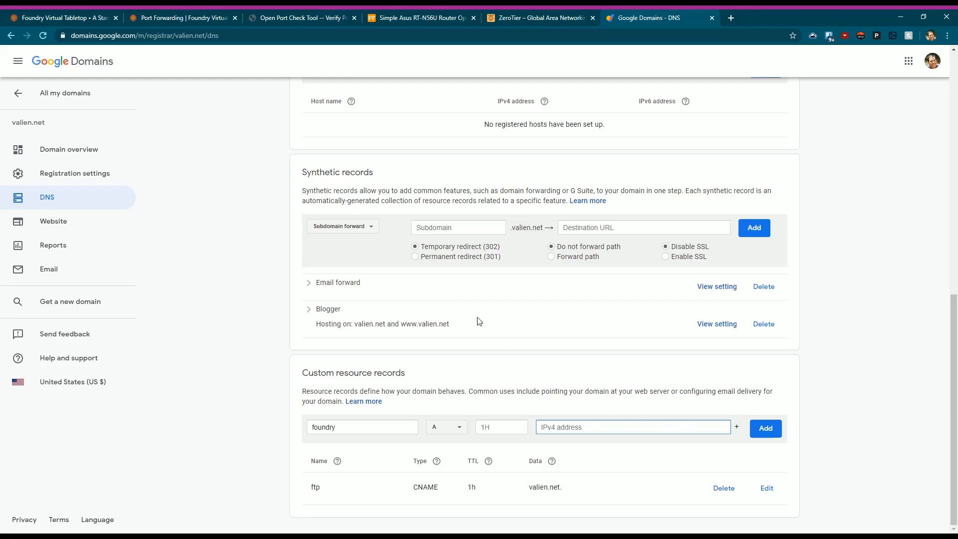
mouse_move(239, 228)
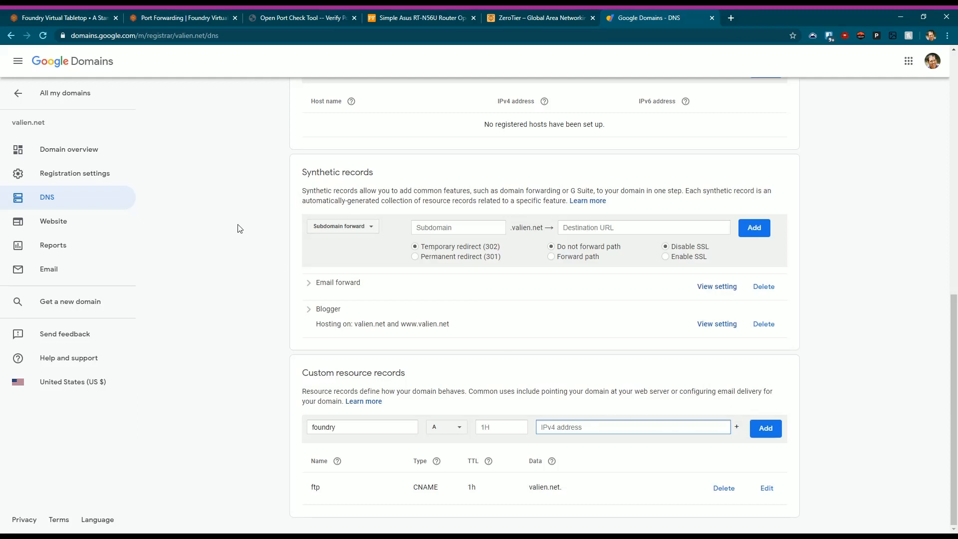
mouse_move(271, 193)
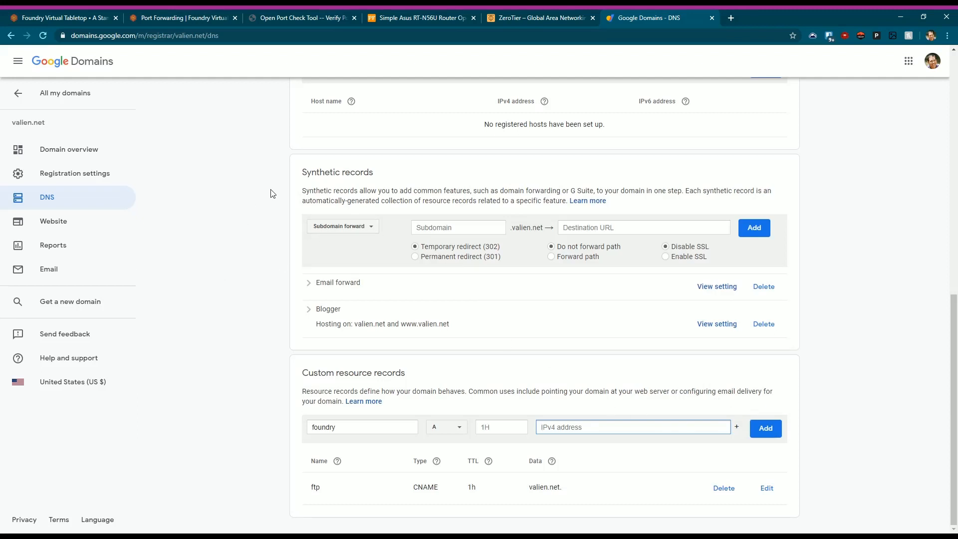
mouse_move(271, 165)
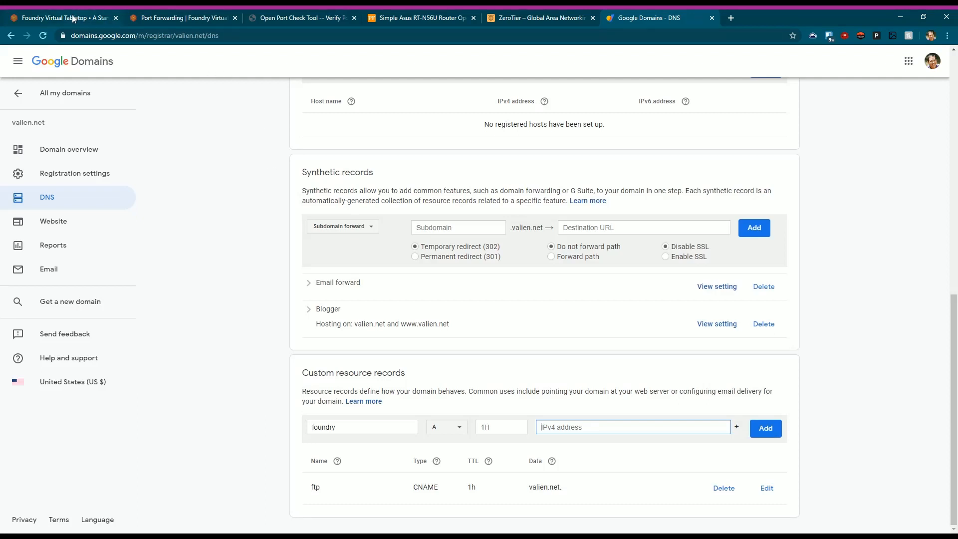
- Return to the Foundry server setup page showing port 34000 and UPnP enabled
left_click(61, 18)
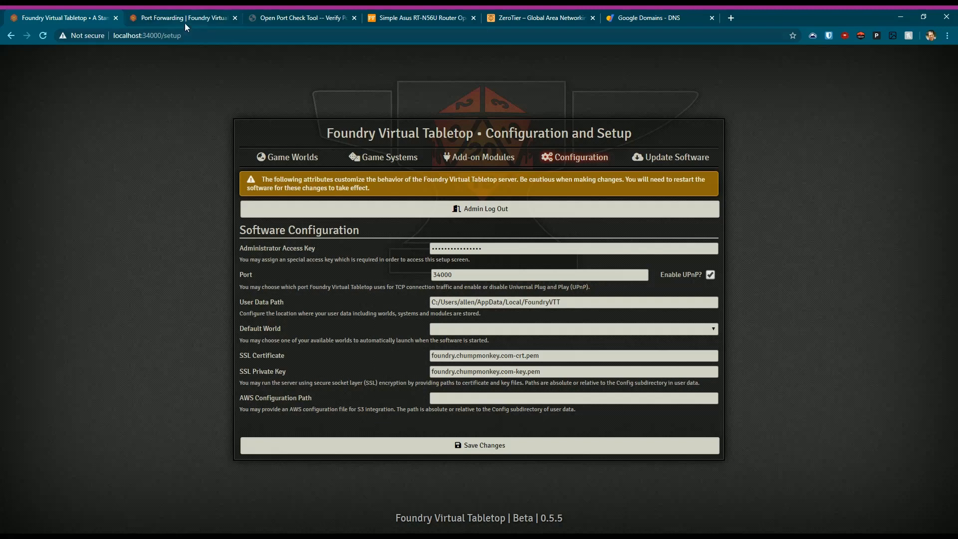
- Show Foundry's Port Forwarding article again at its introduction and 'What is Port Forwarding?' section
left_click(182, 17)
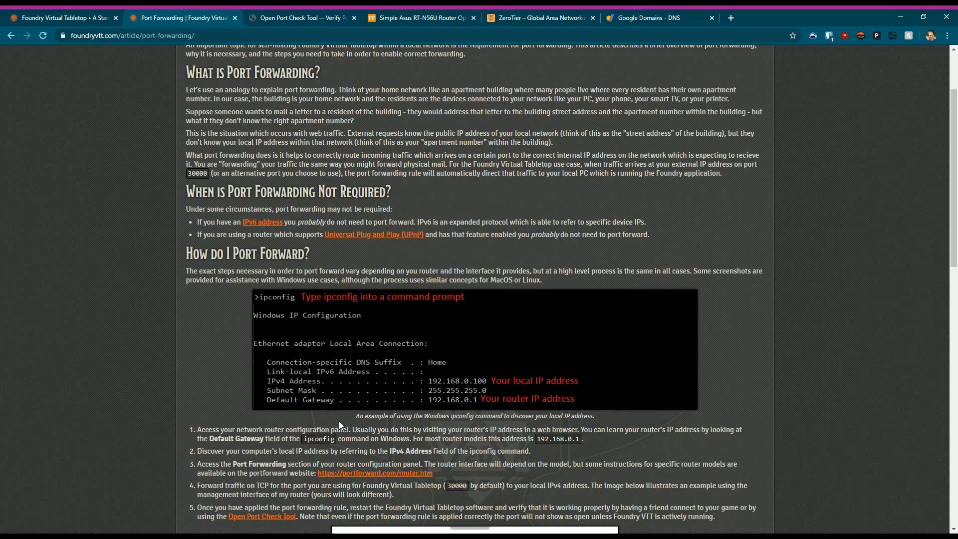
mouse_move(228, 347)
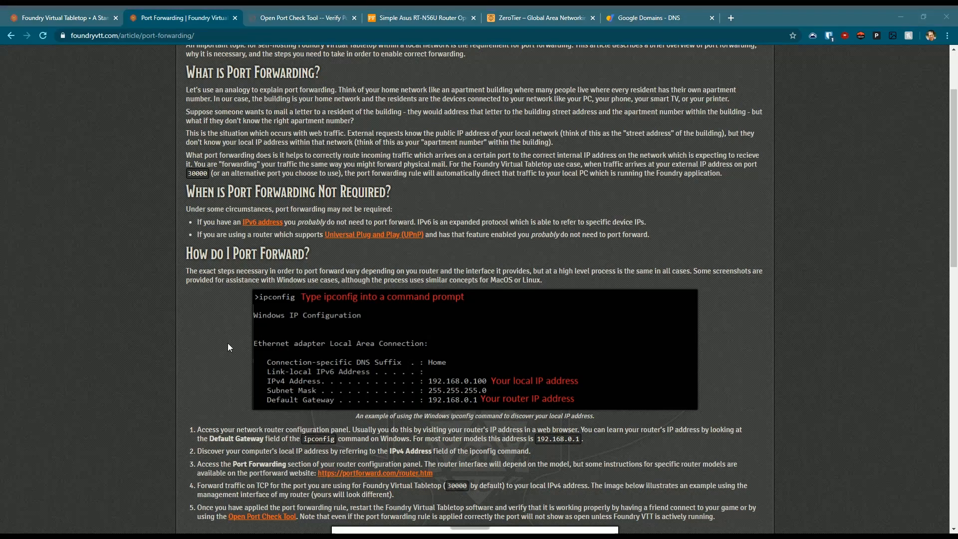
mouse_move(195, 207)
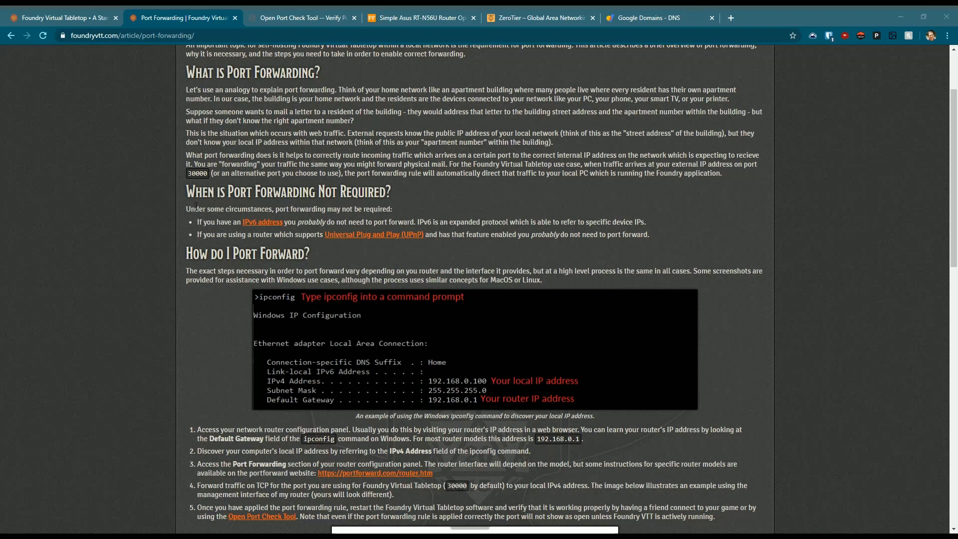
mouse_move(468, 150)
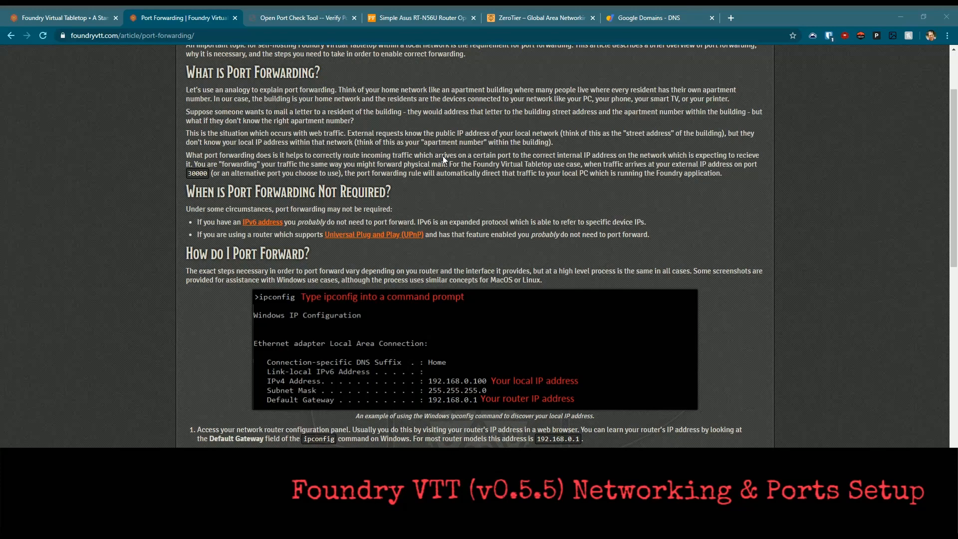
scroll("down", 3)
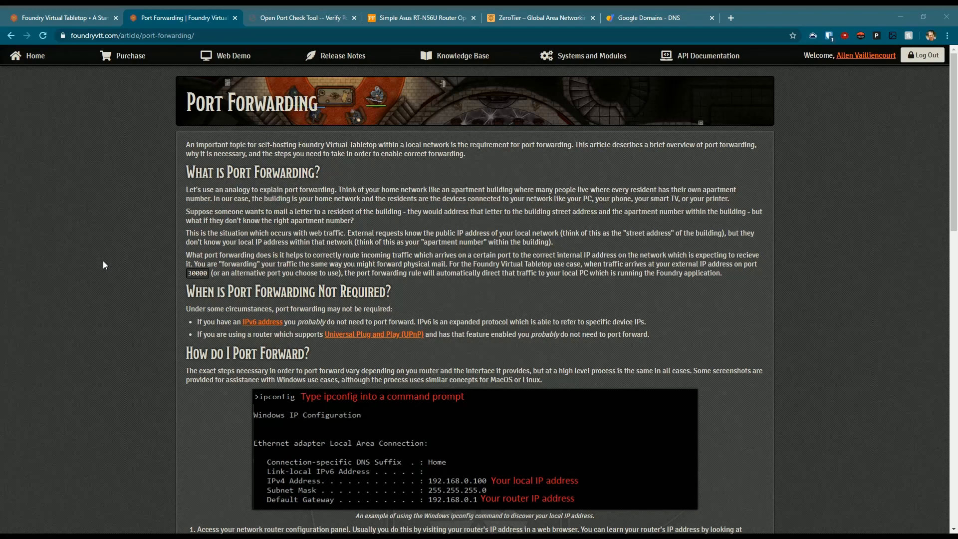
mouse_move(305, 398)
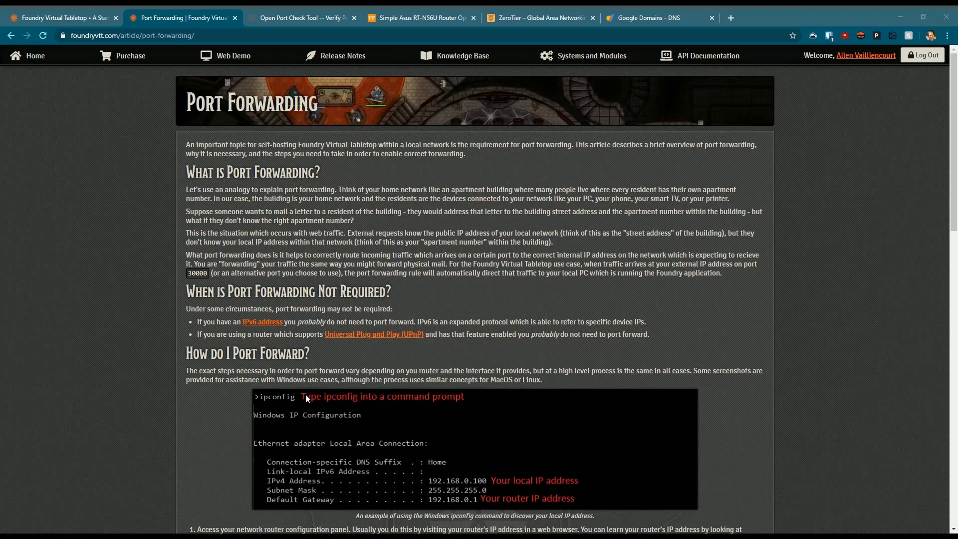